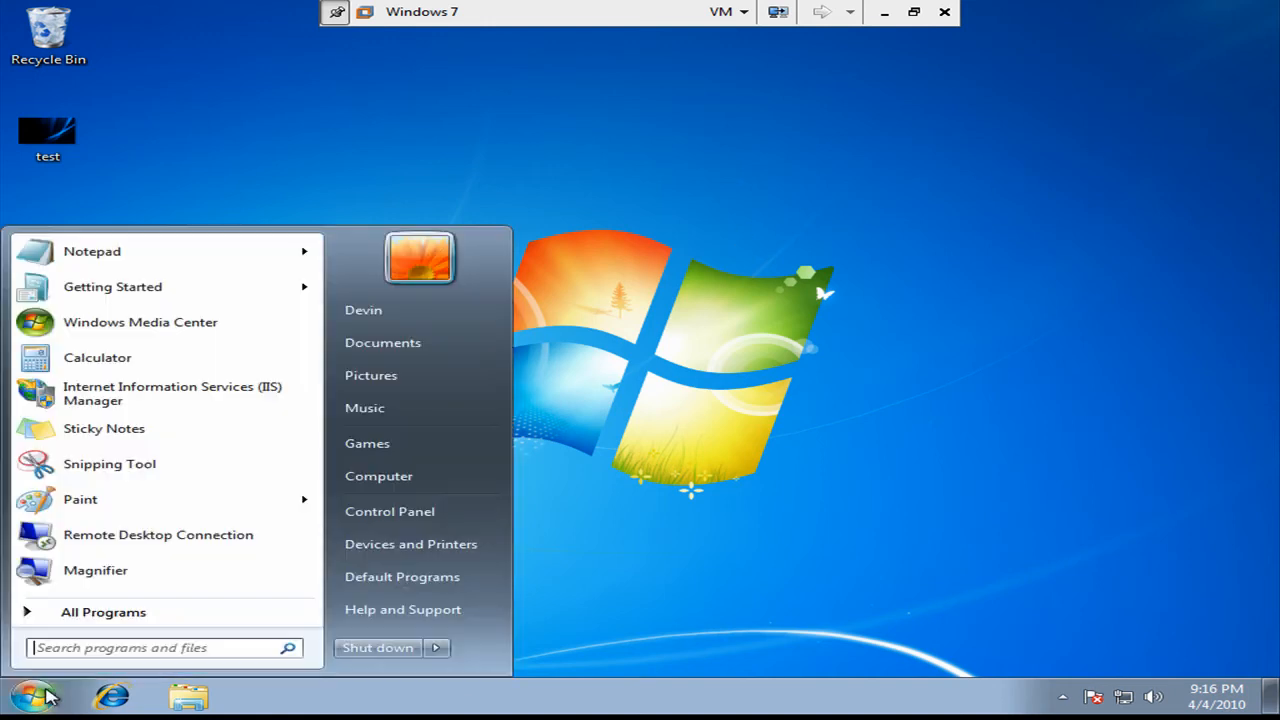
Launch regedit and browse to HKLM\SOFTWARE\Microsoft\Windows\CurrentVersion\Authentication\LogonUI\Background.
type("re")
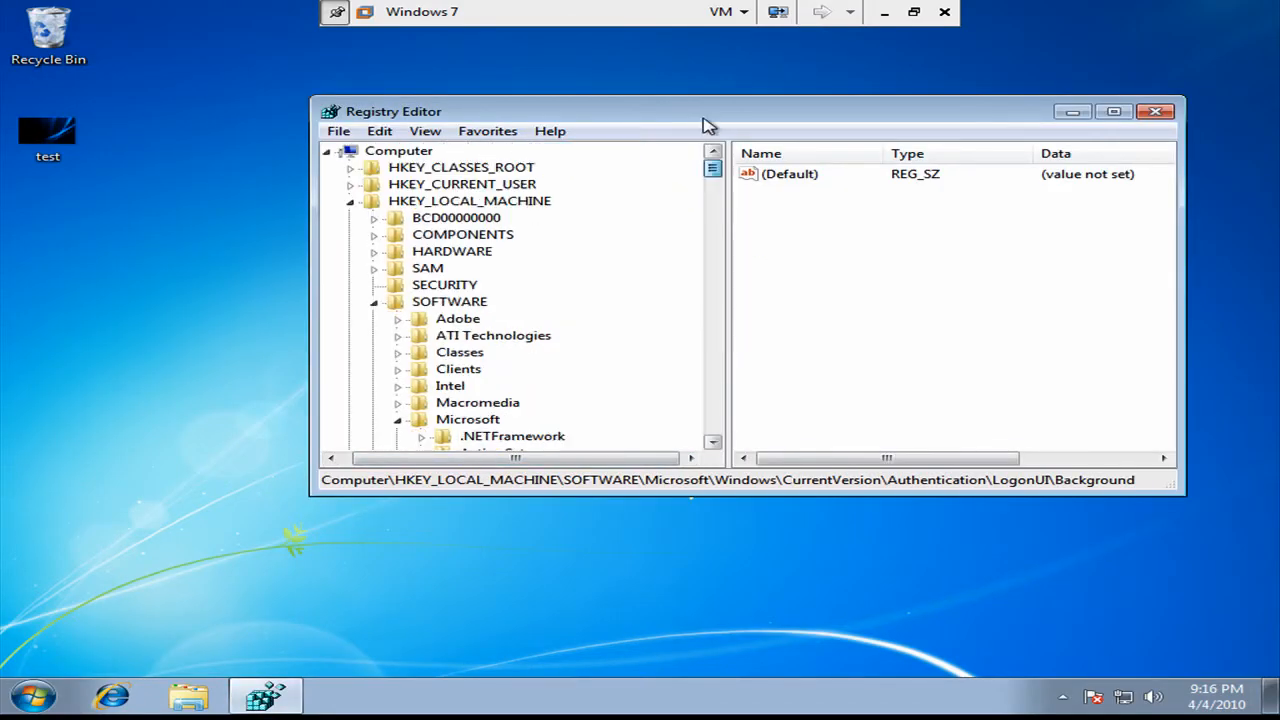
mouse_move(378, 258)
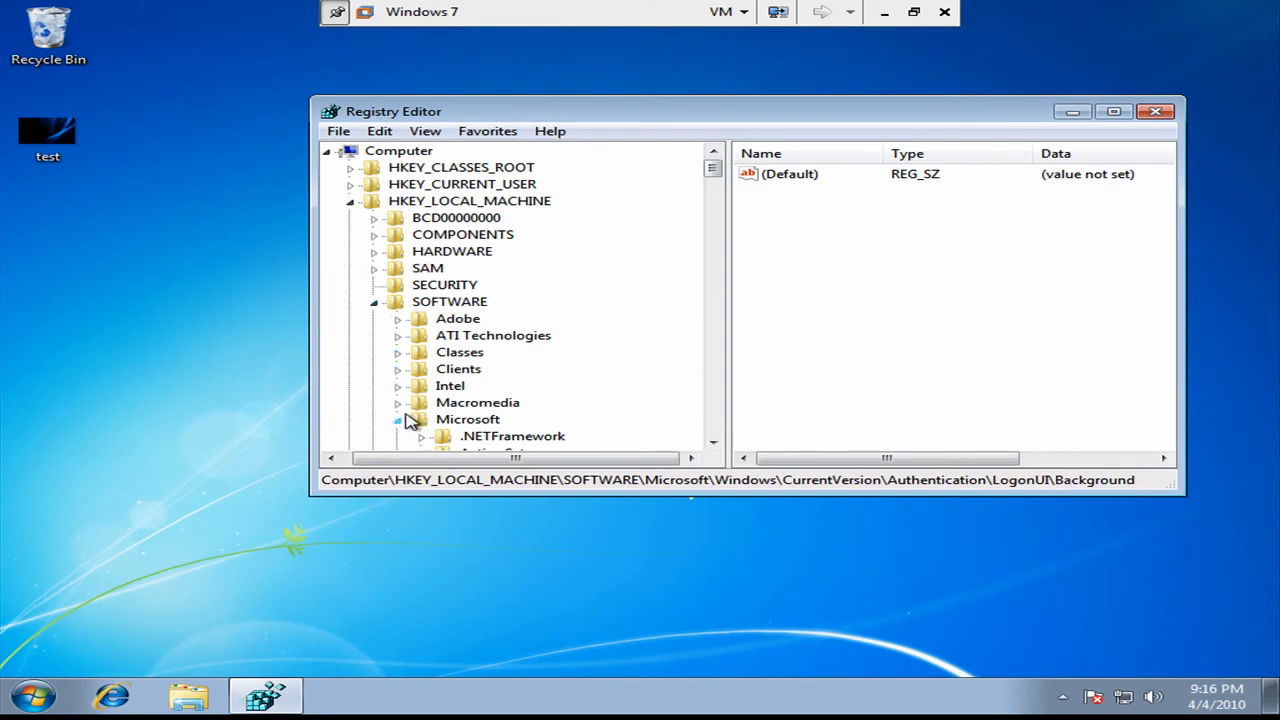
left_click(713, 443)
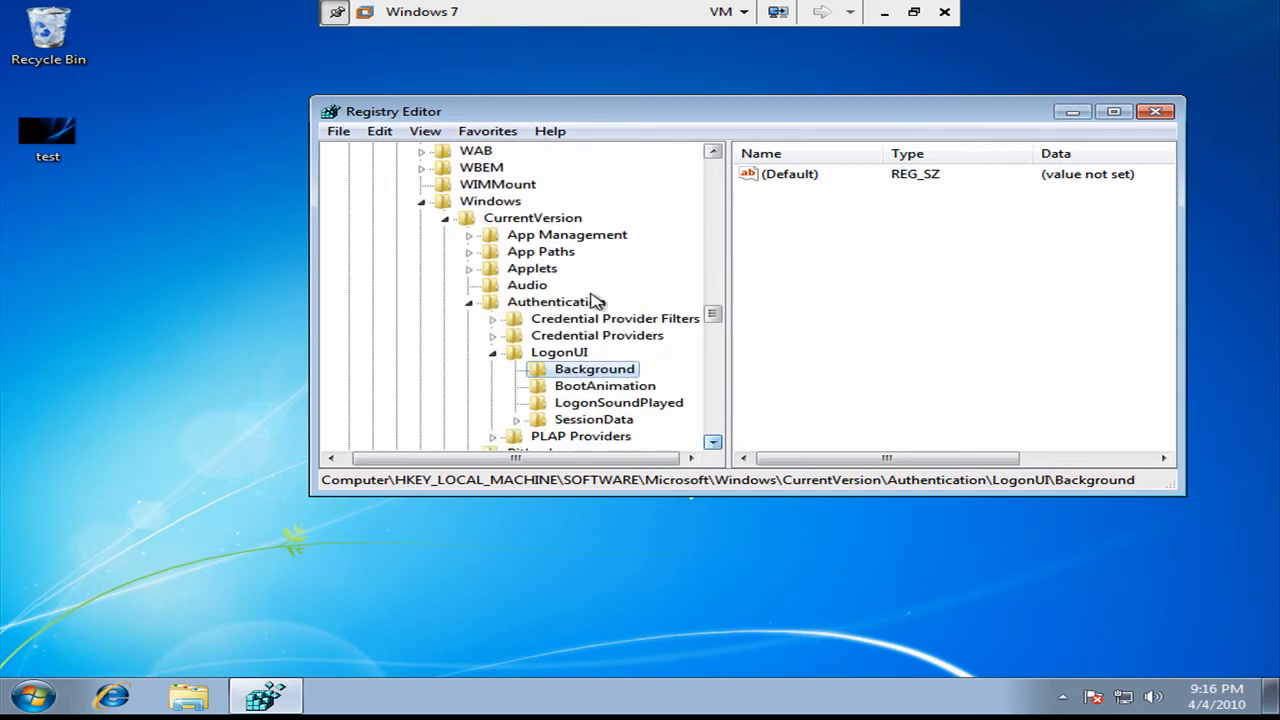
mouse_move(475, 305)
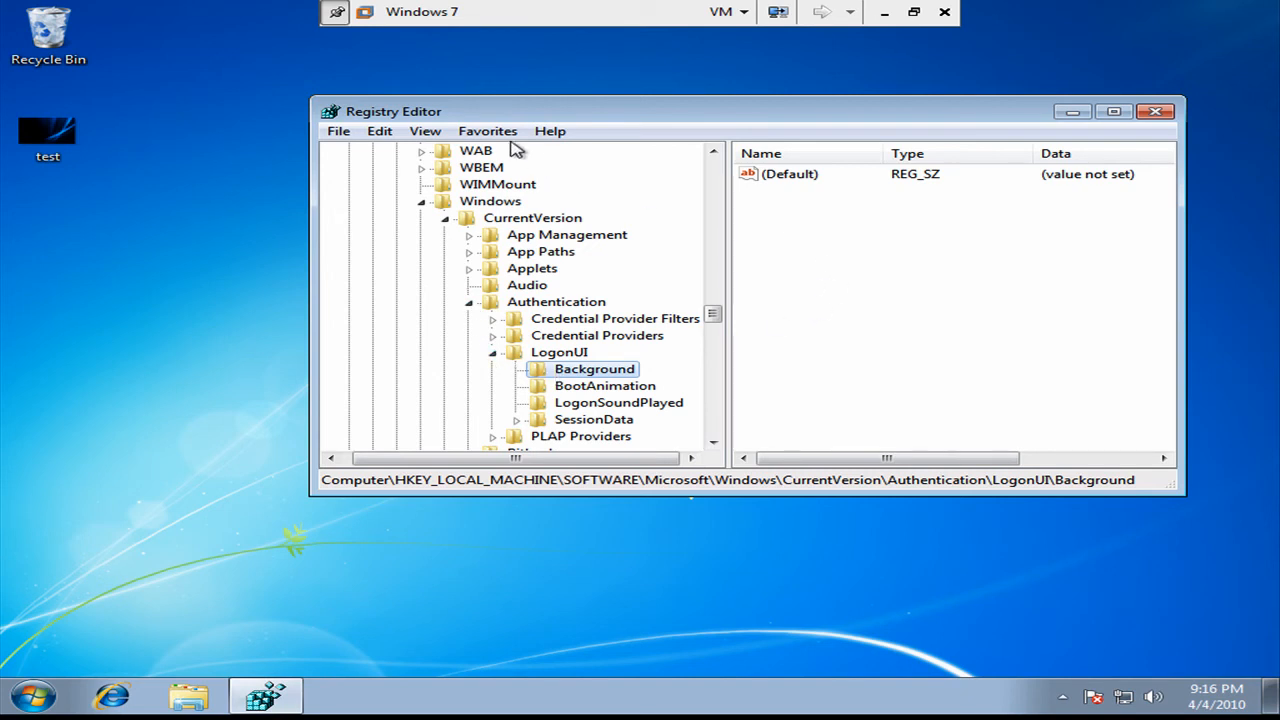
Create a DWORD (32-bit) value 'OEMBackground' under Background and set its data to 1.
left_click(338, 131)
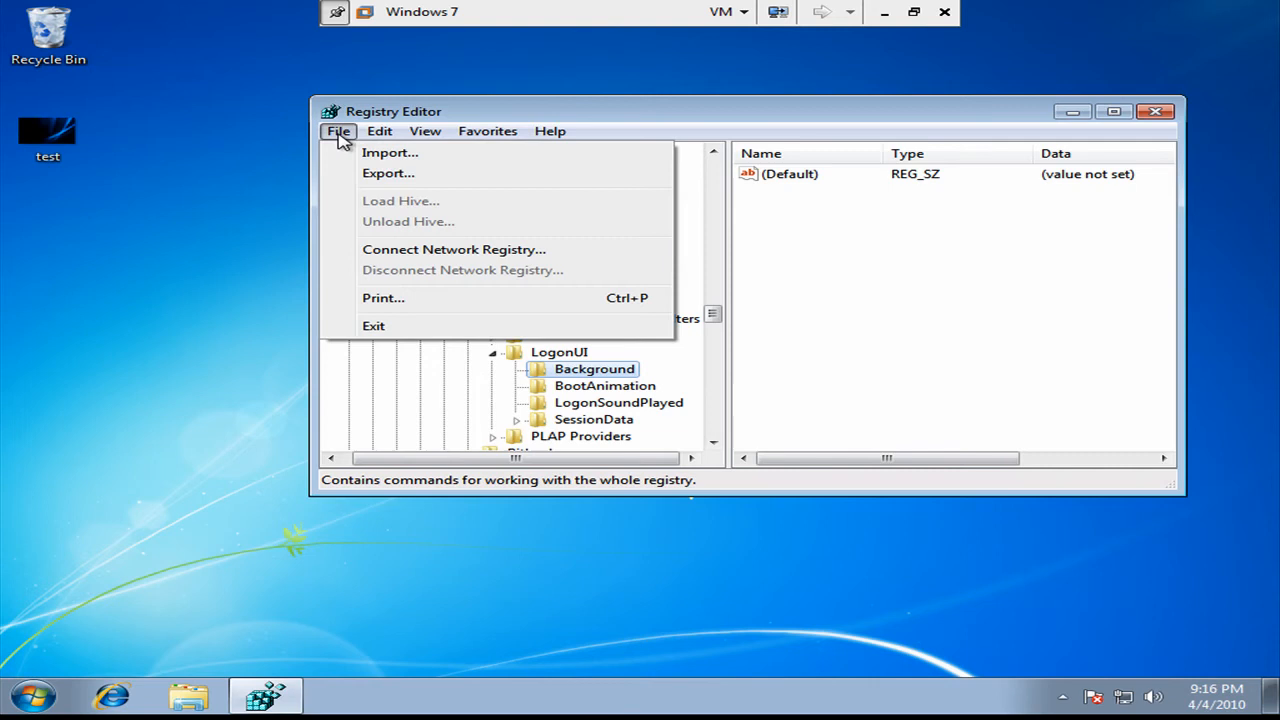
left_click(379, 131)
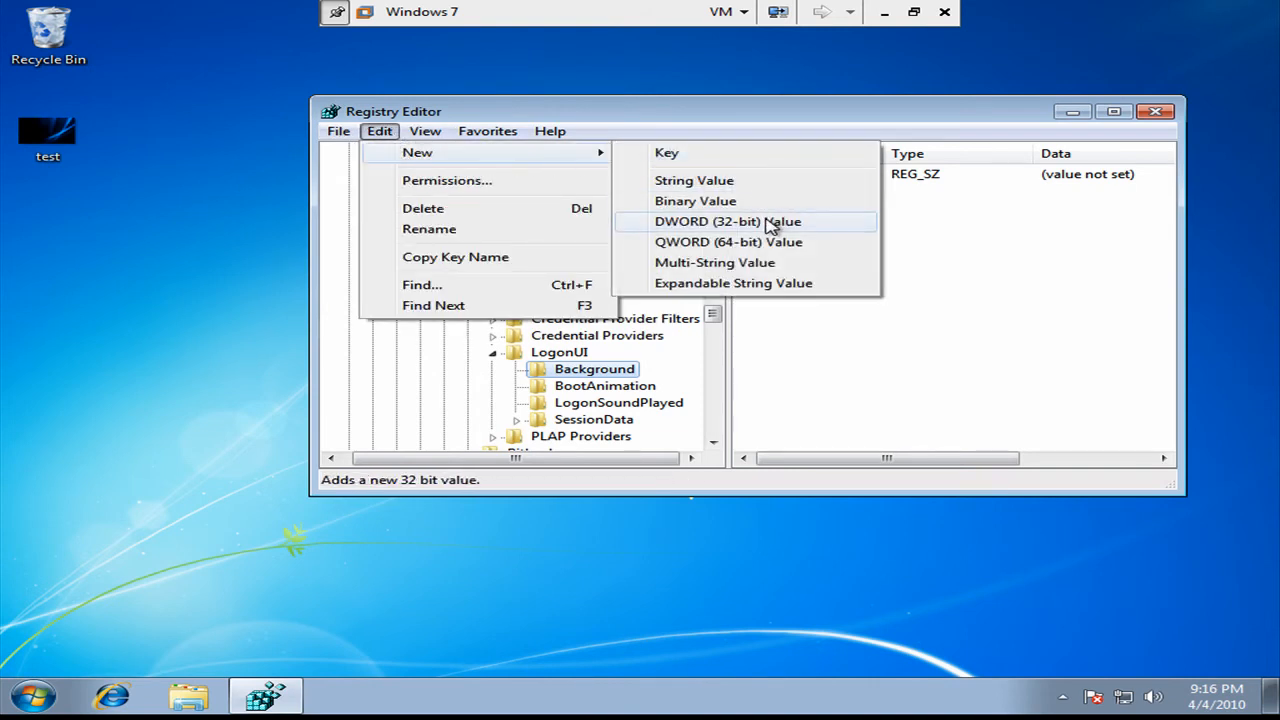
left_click(728, 221)
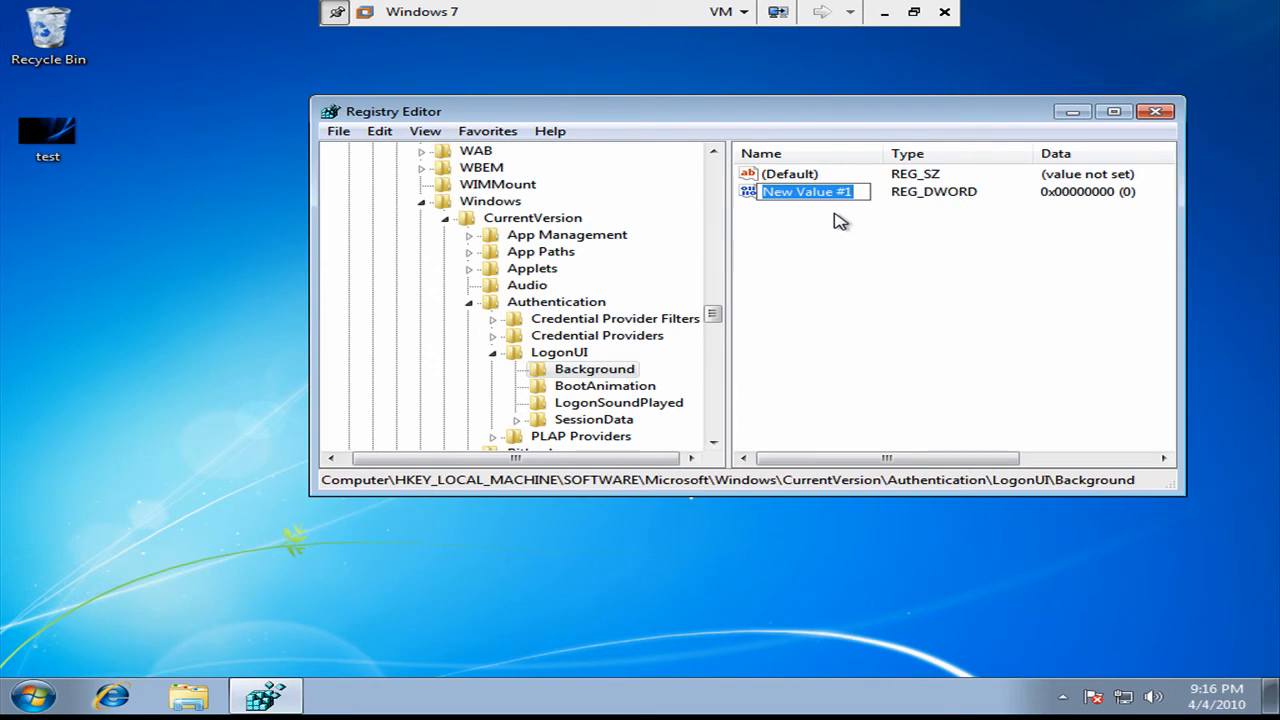
type("OEM")
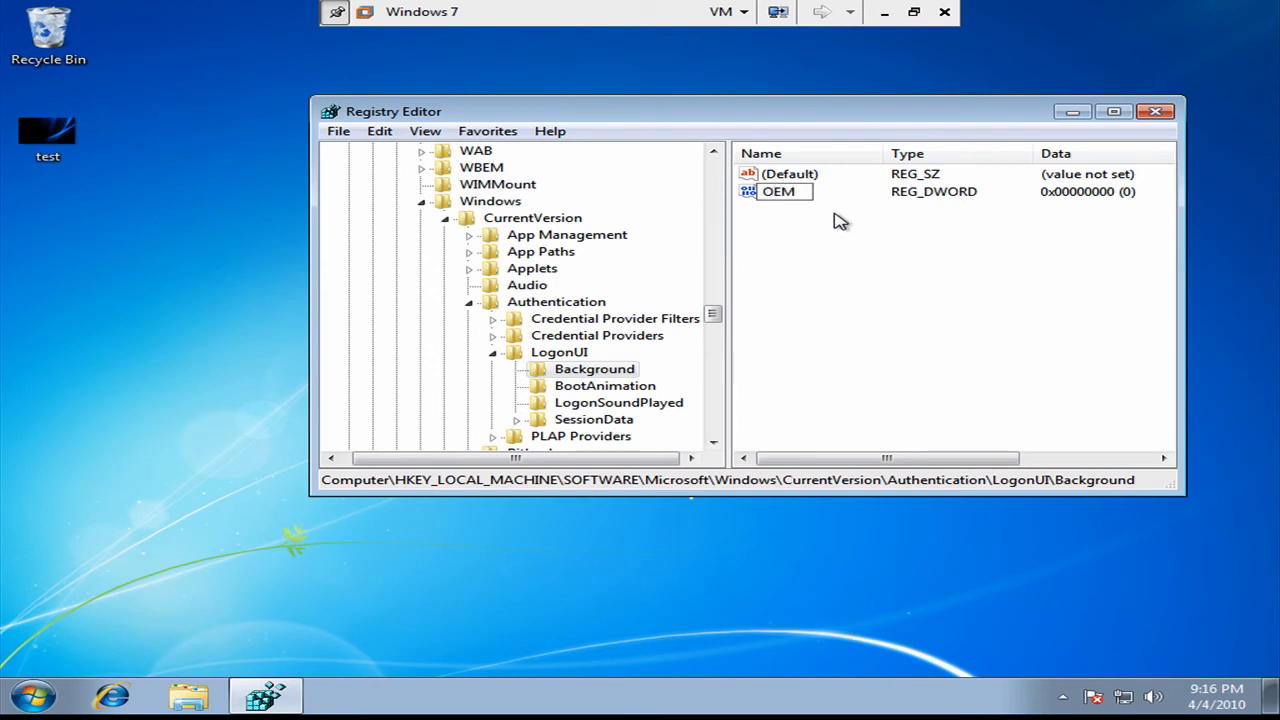
type("OEMBackground")
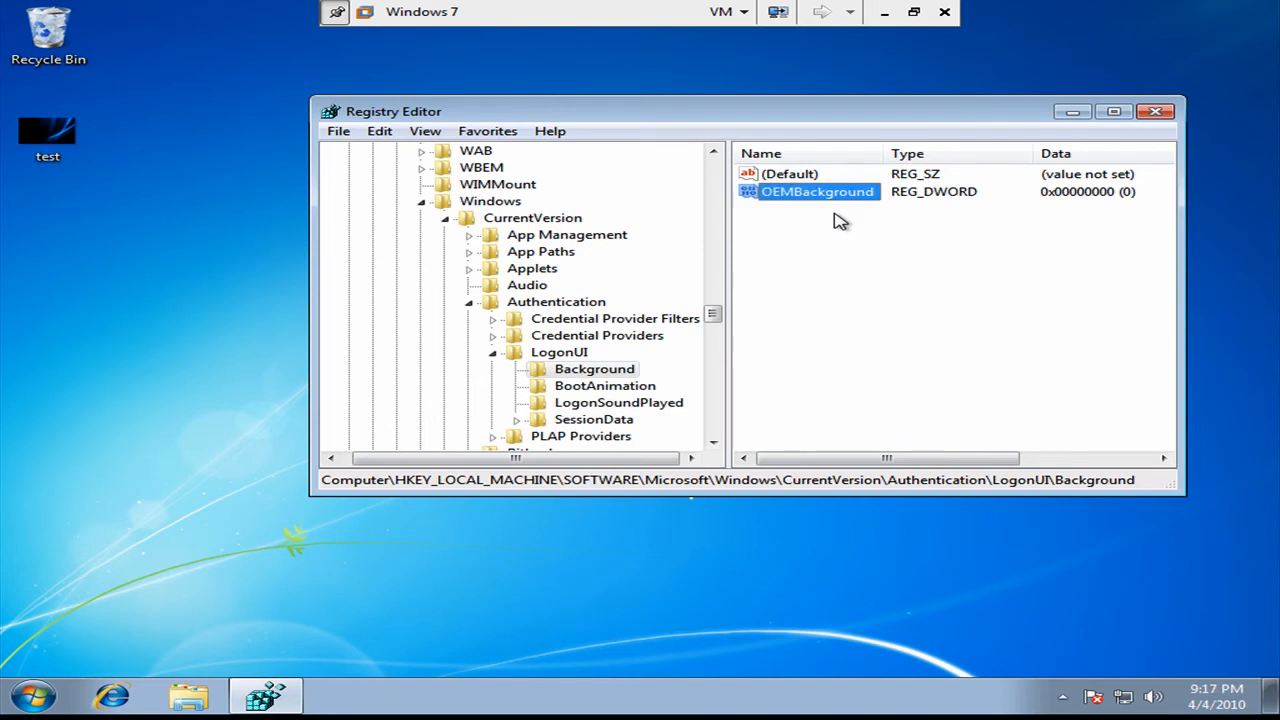
double_click(818, 191)
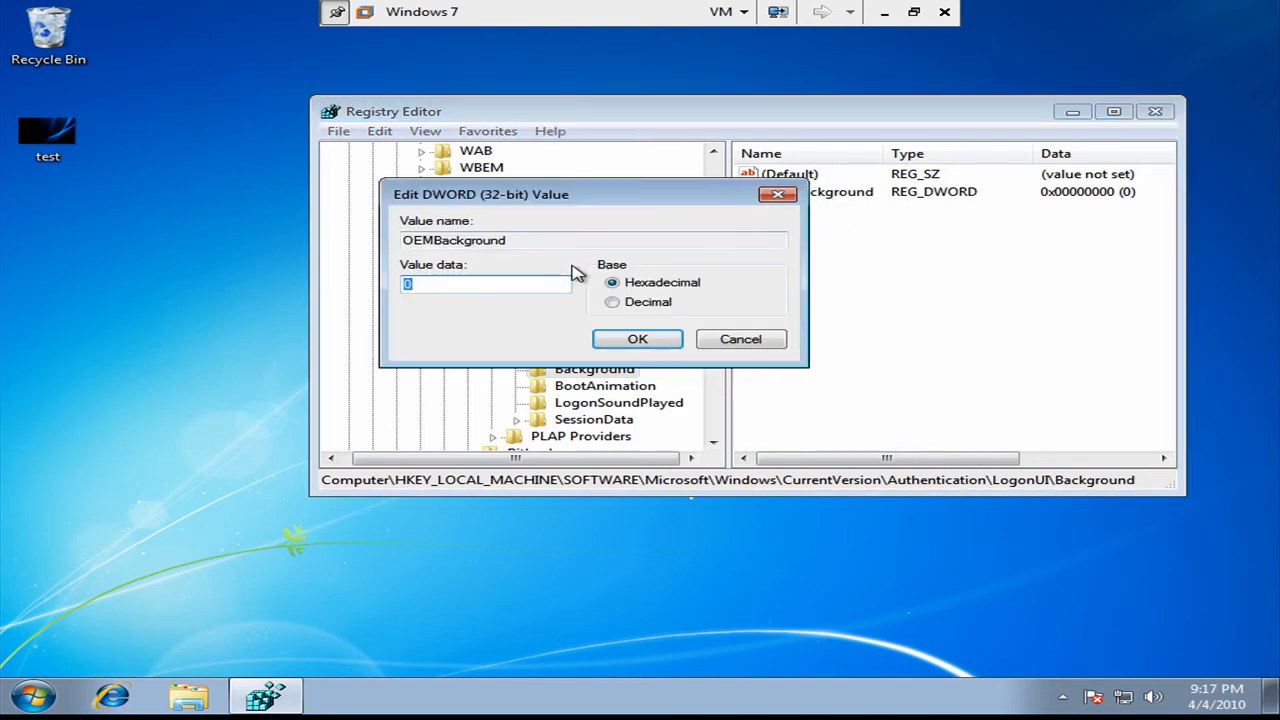
type("1")
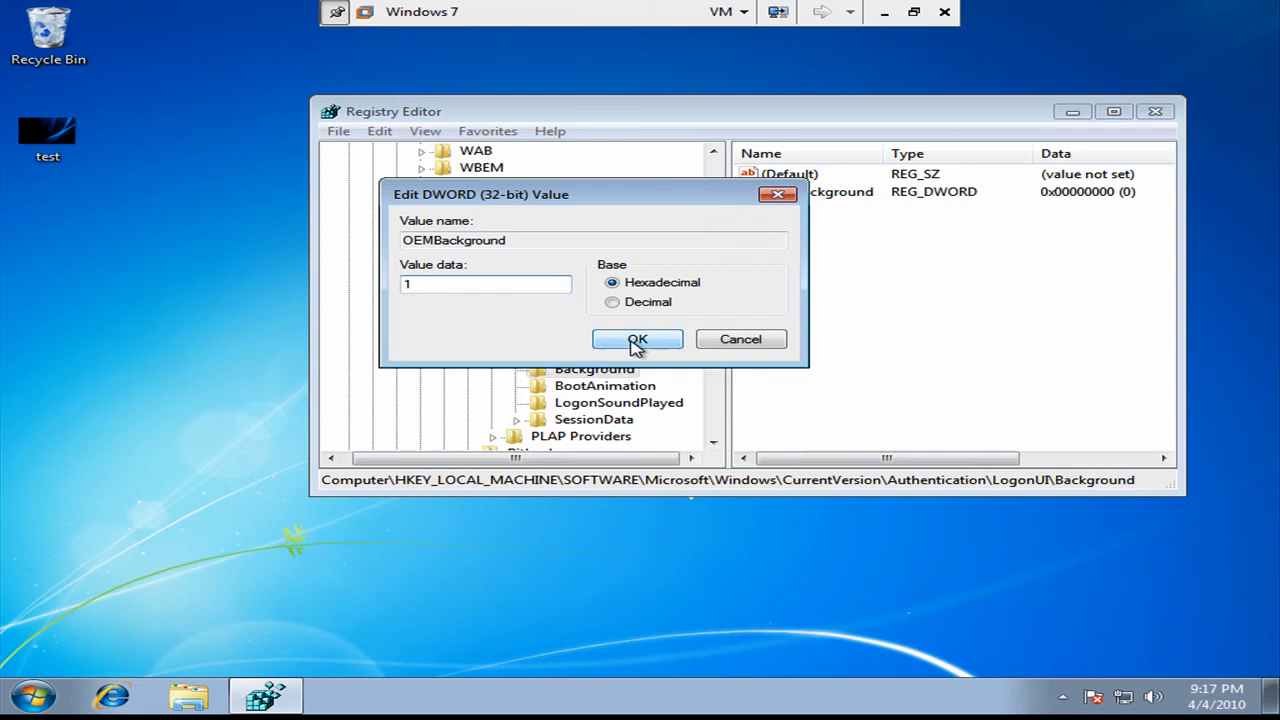
left_click(637, 339)
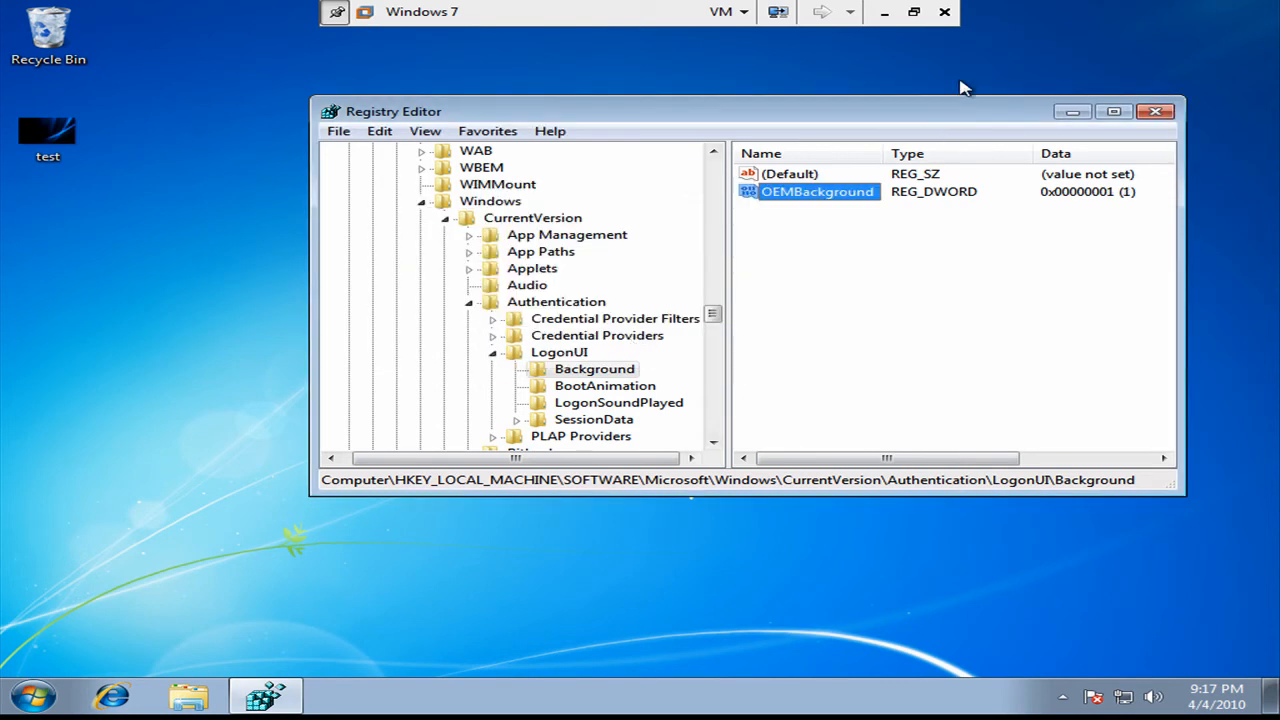
Close Registry Editor, then preview the blue-streaked test image in Photo Viewer and close it.
left_click(1156, 111)
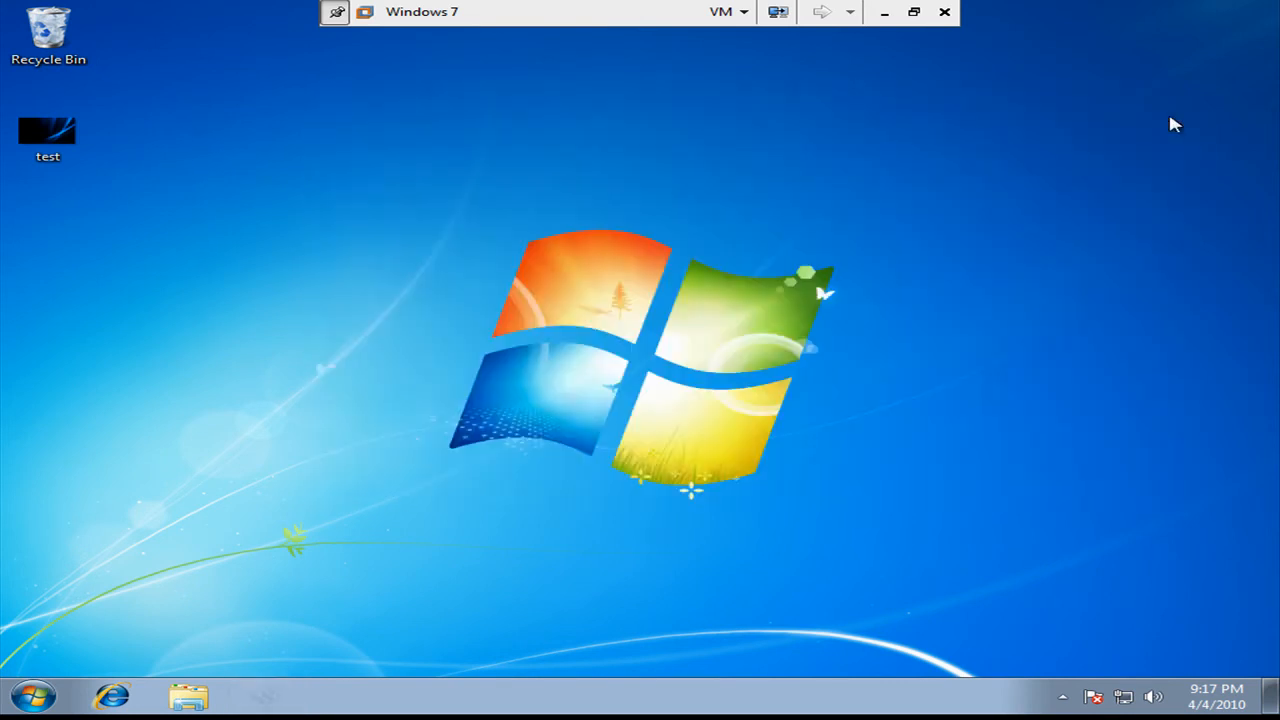
left_click_drag(48, 130, 243, 130)
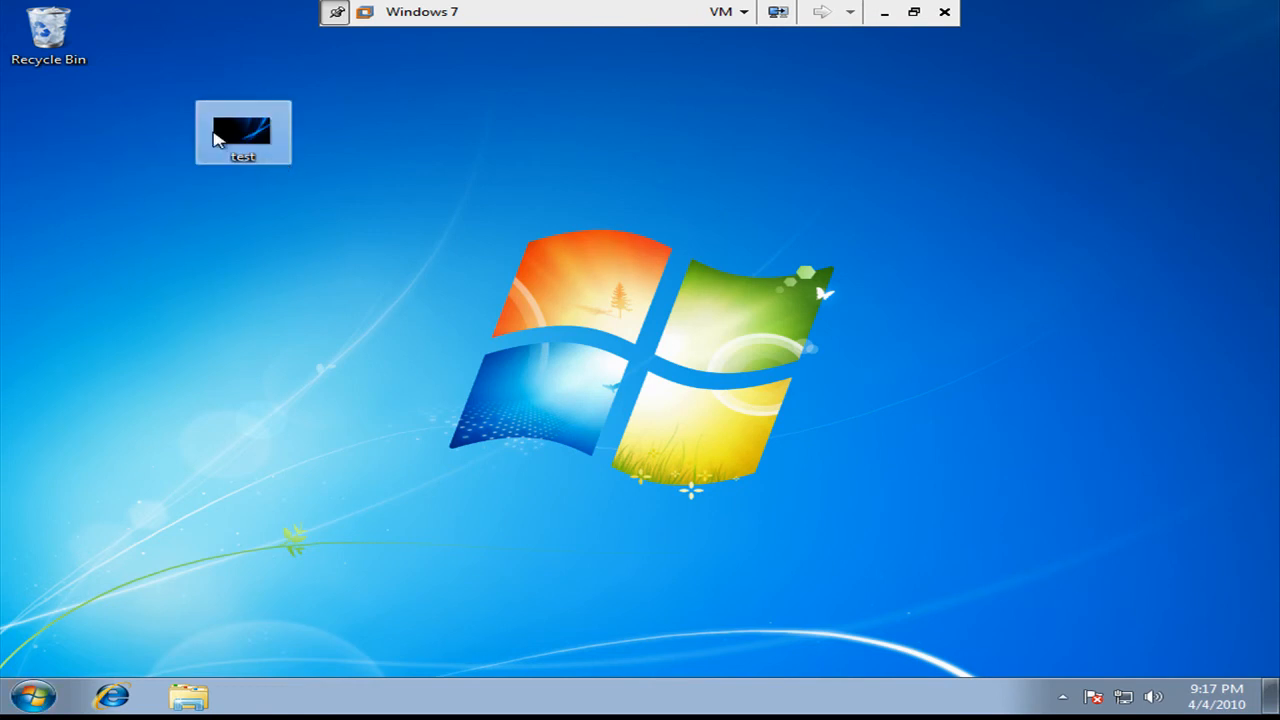
double_click(242, 133)
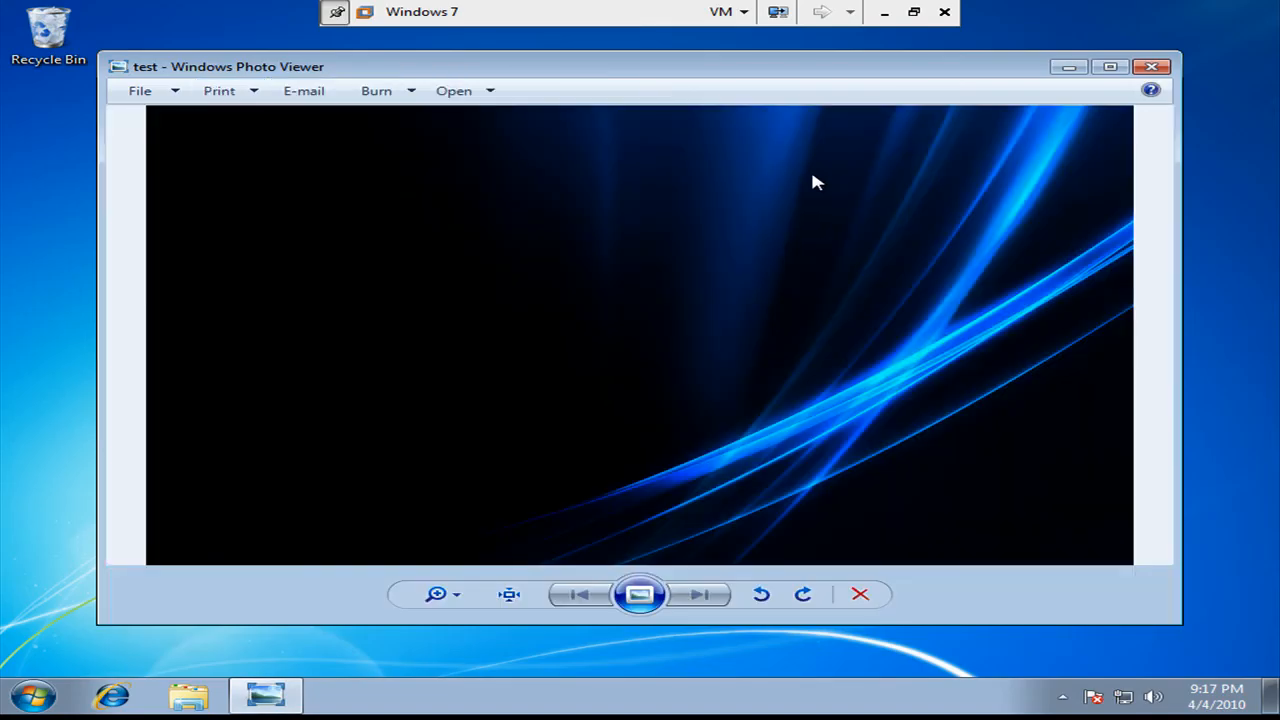
left_click(1151, 66)
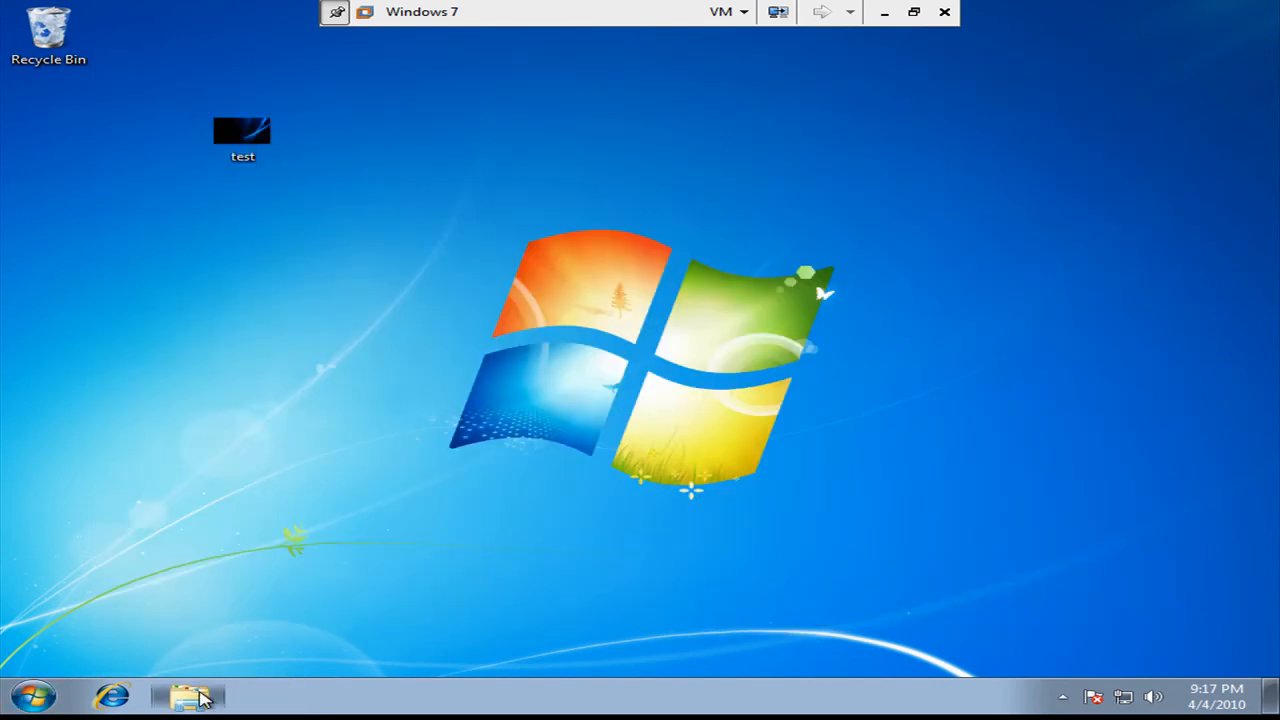
Open Windows Explorer at c:\windows\System32\oobe.
left_click(188, 695)
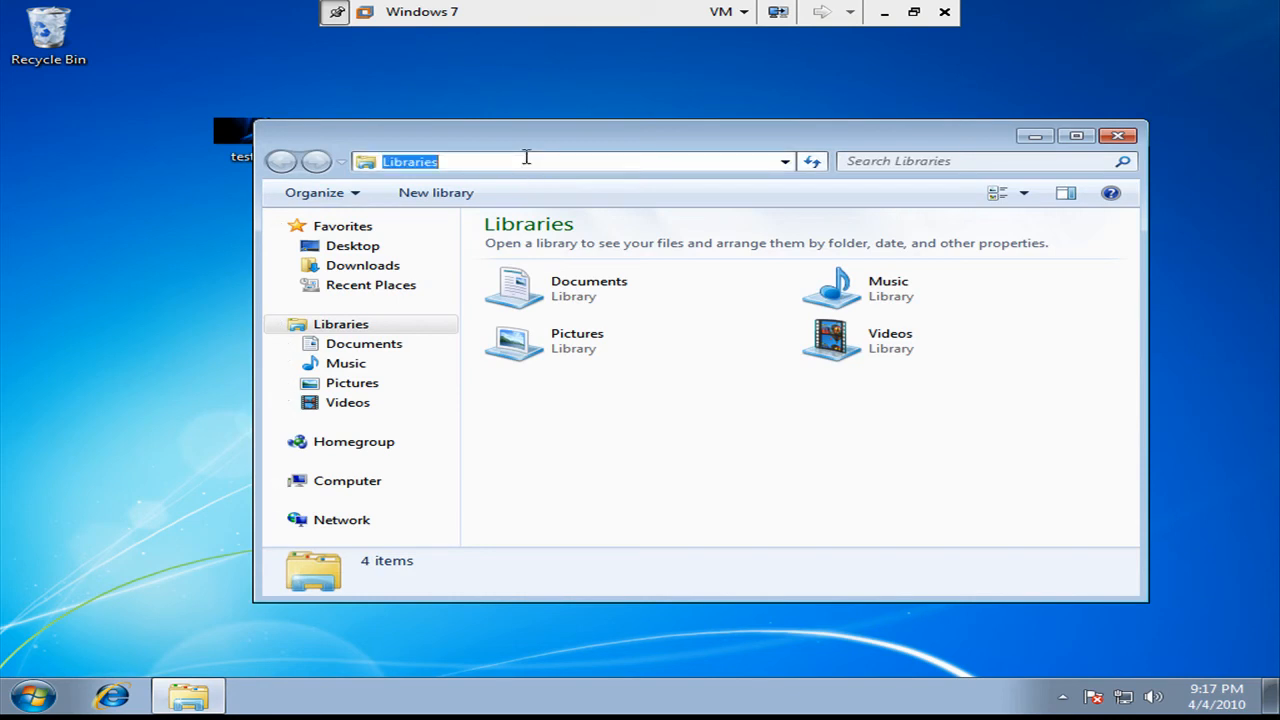
type("c:\\windows\\System32\\")
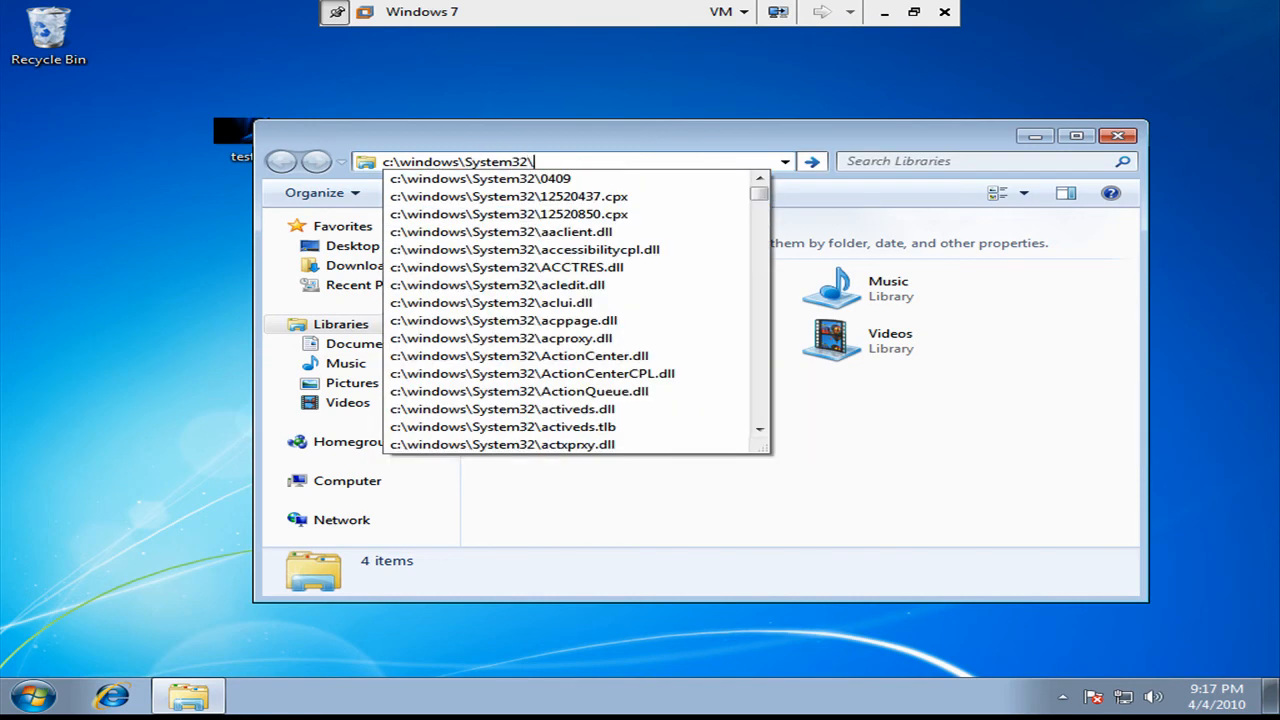
type("oobe")
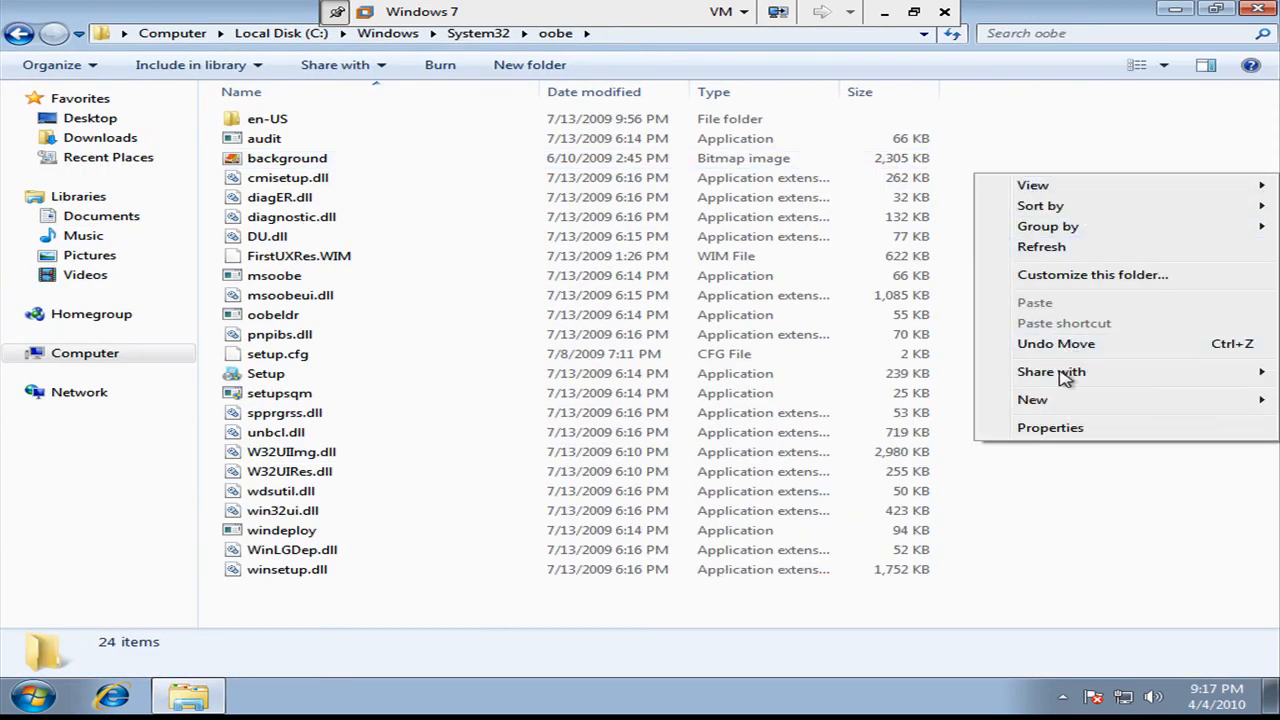
Create folder 'info' in oobe with subfolder 'backgrounds', then minimize Explorer.
left_click(750, 380)
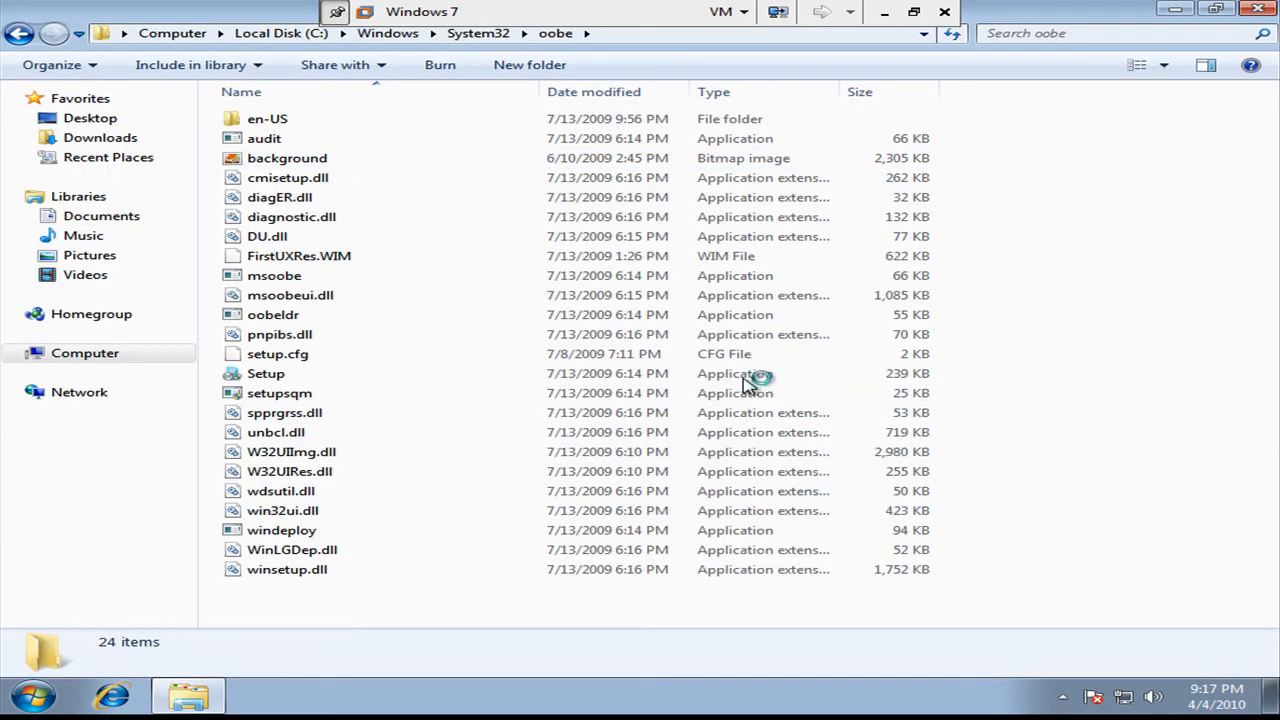
left_click(529, 64)
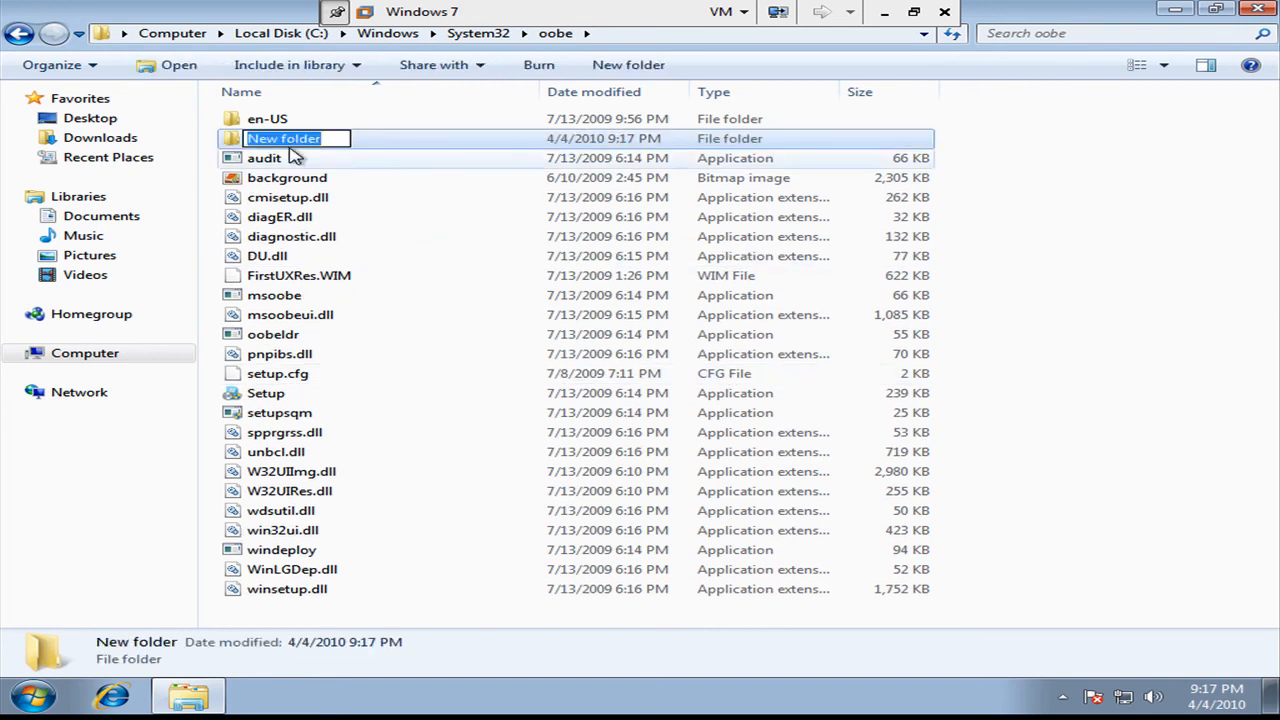
type("info")
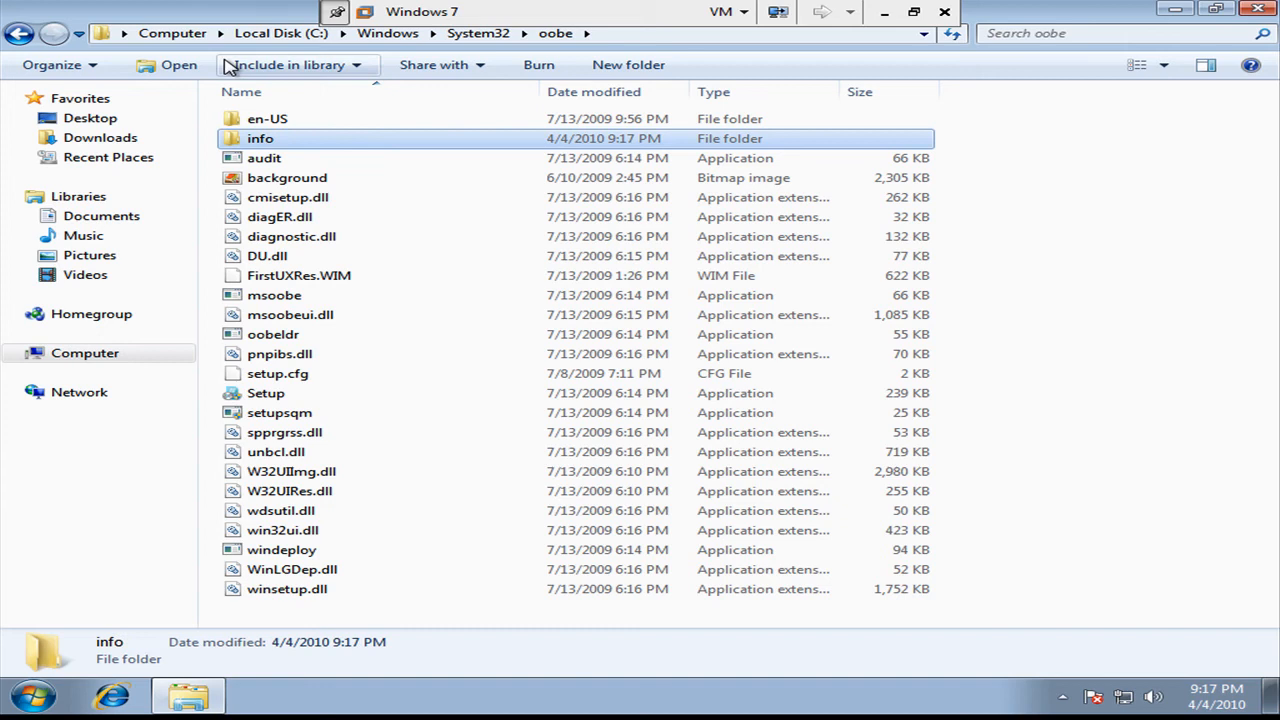
double_click(260, 138)
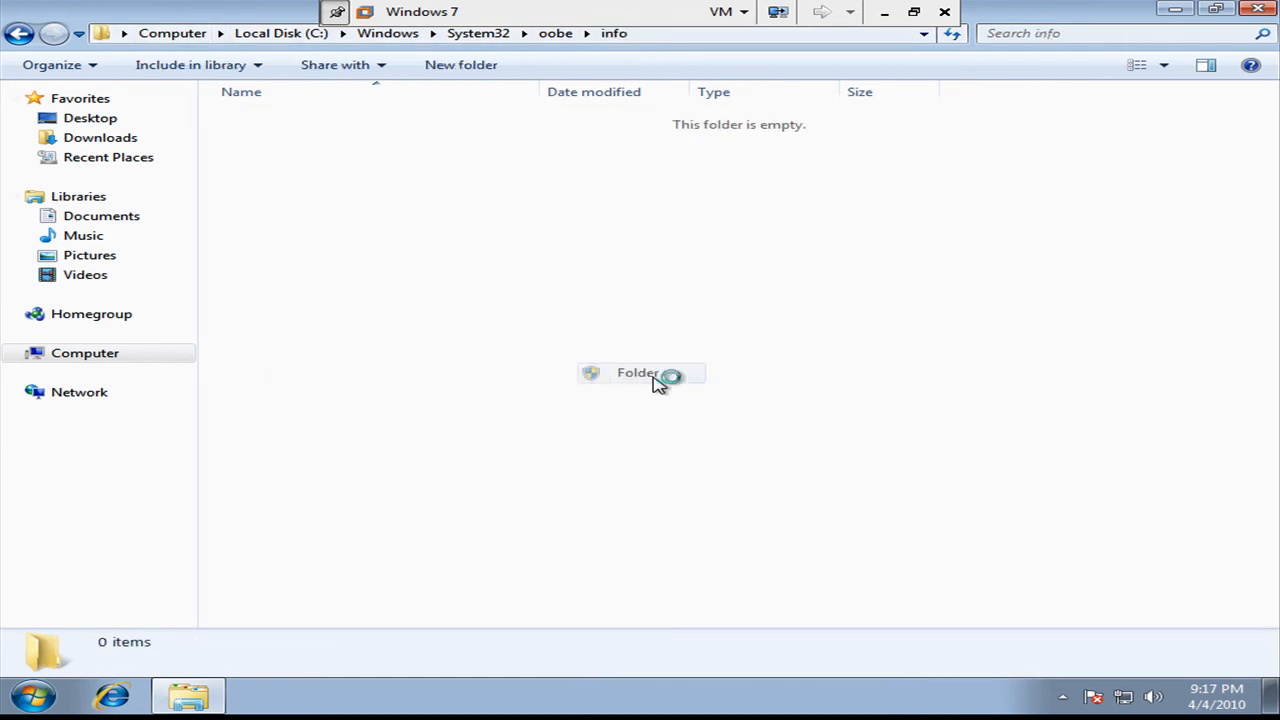
type("backgrounds")
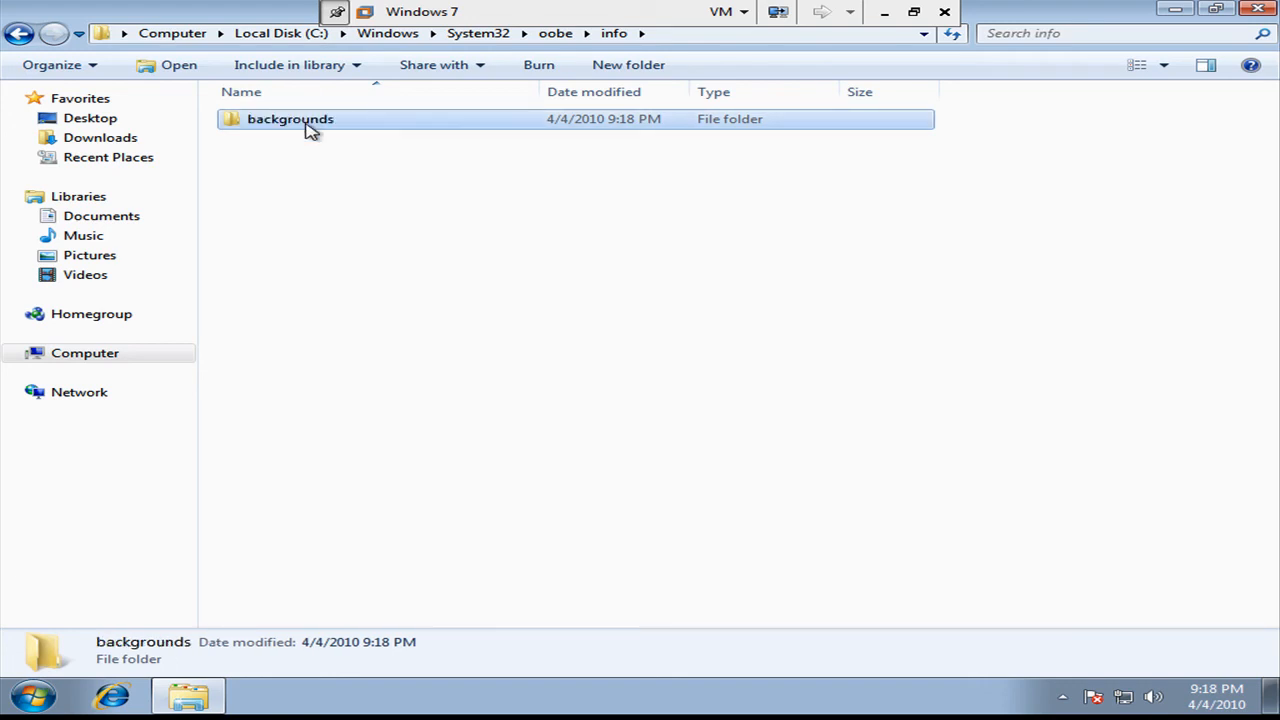
double_click(290, 118)
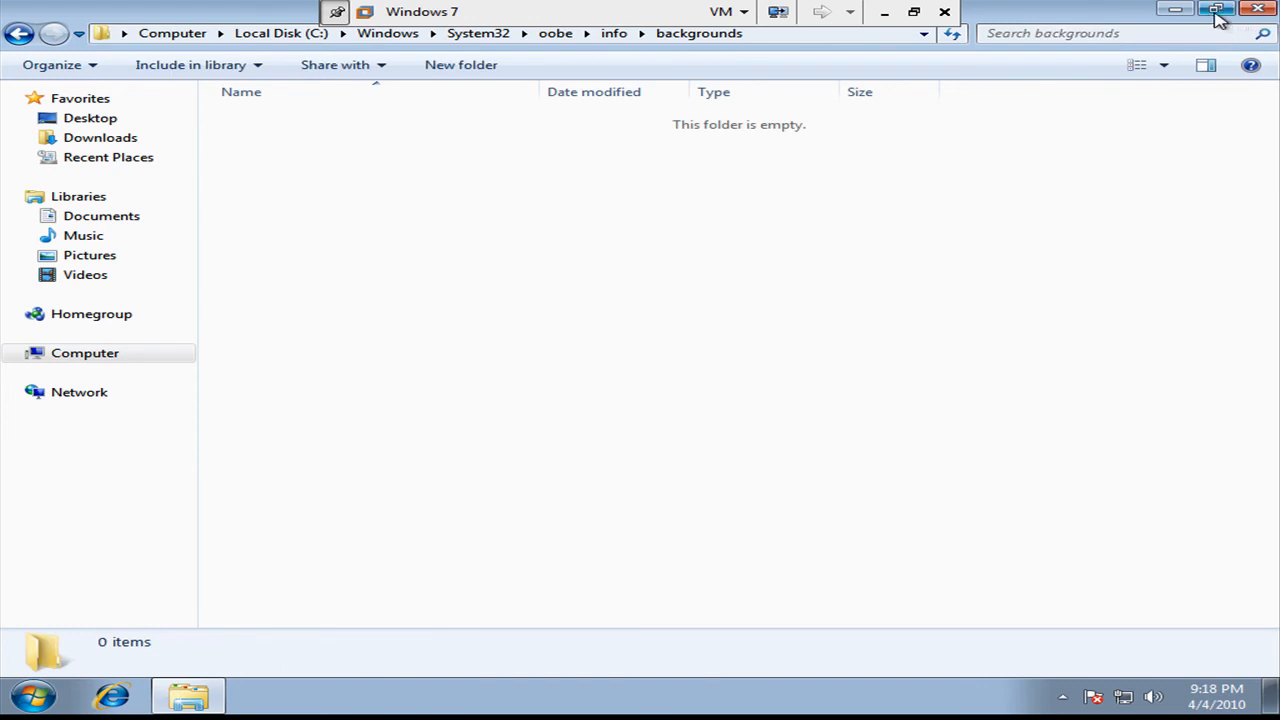
left_click(1215, 11)
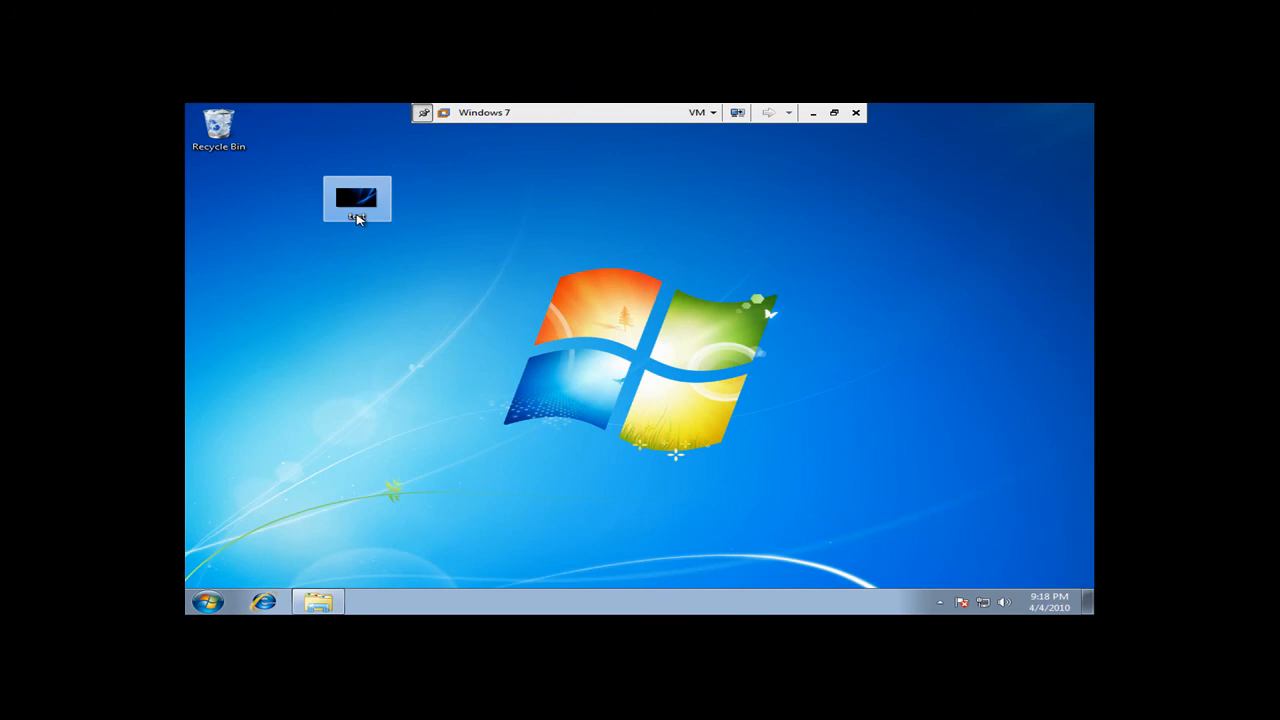
Rename the desktop image to 'backgrounddefault' and move it into oobe\info\backgrounds.
right_click(357, 210)
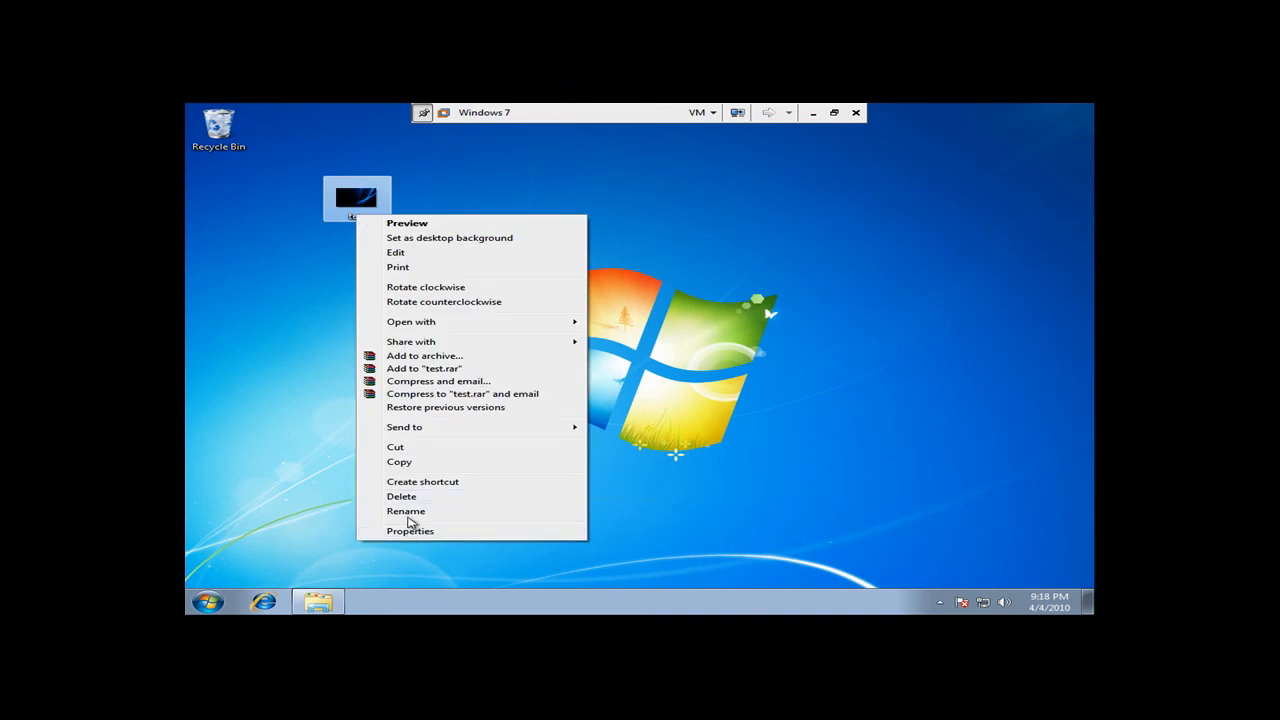
left_click(406, 511)
type("backgrounddefault")
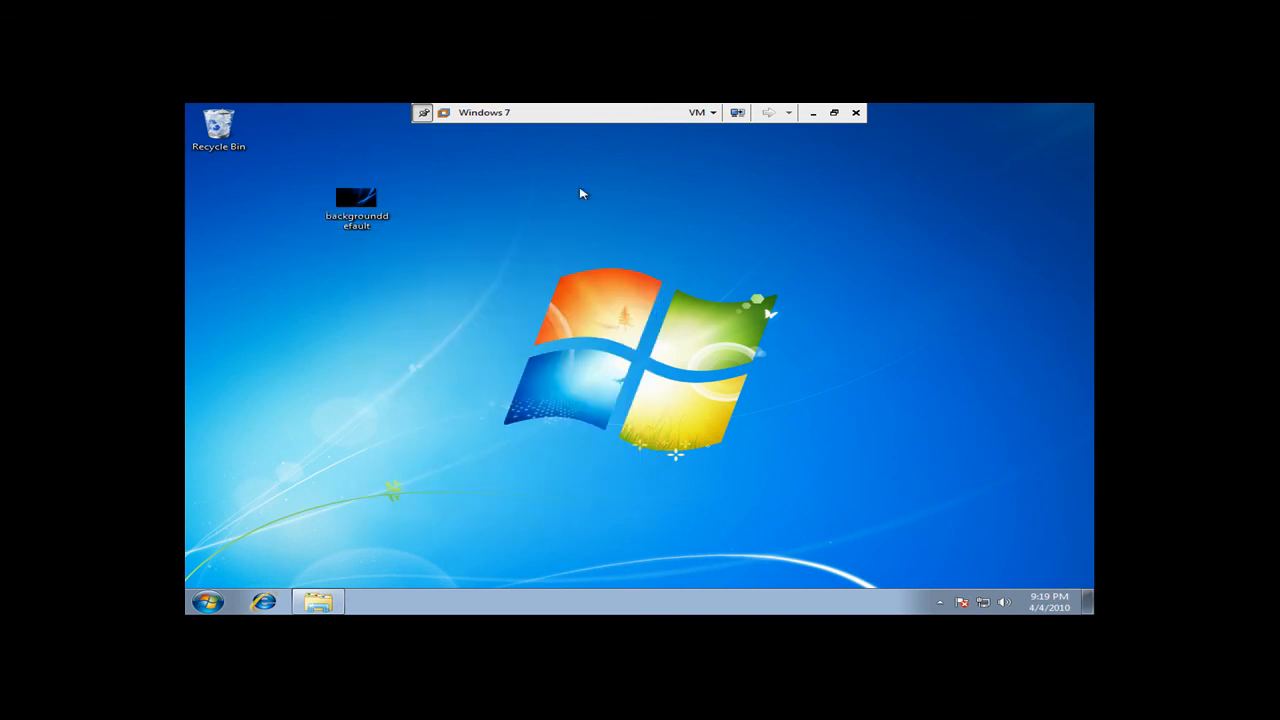
left_click(356, 203)
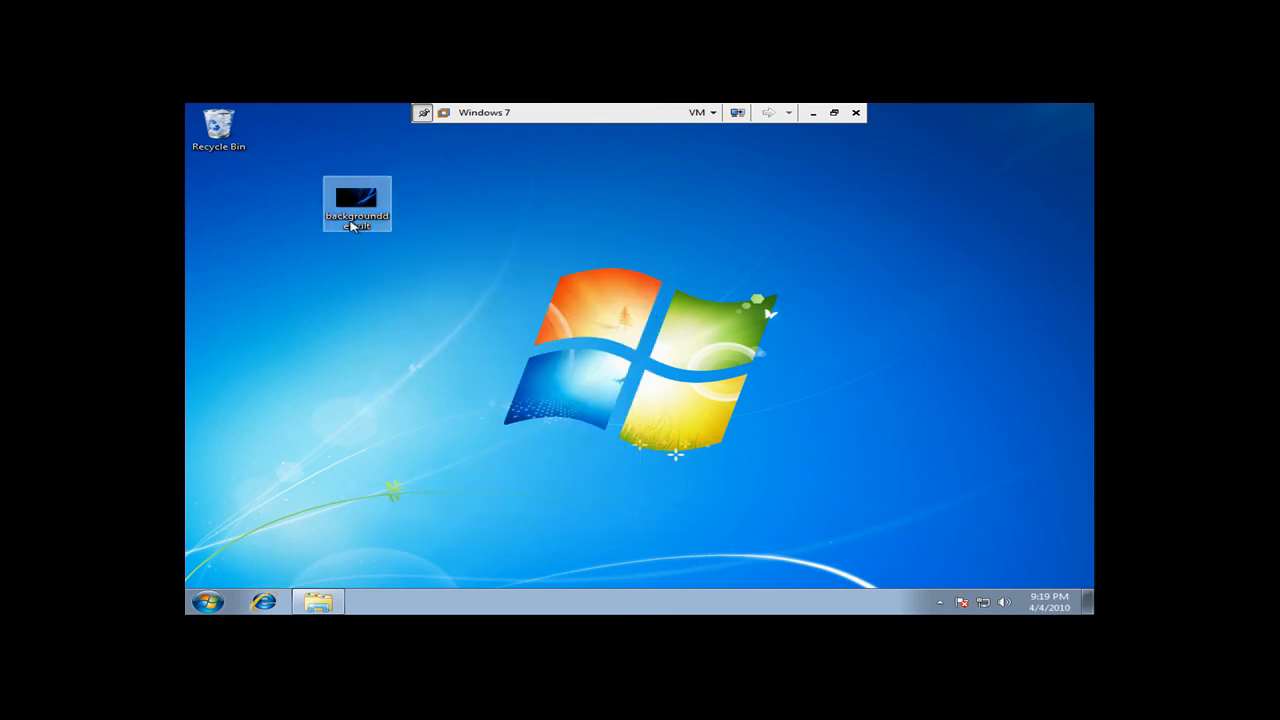
right_click(357, 203)
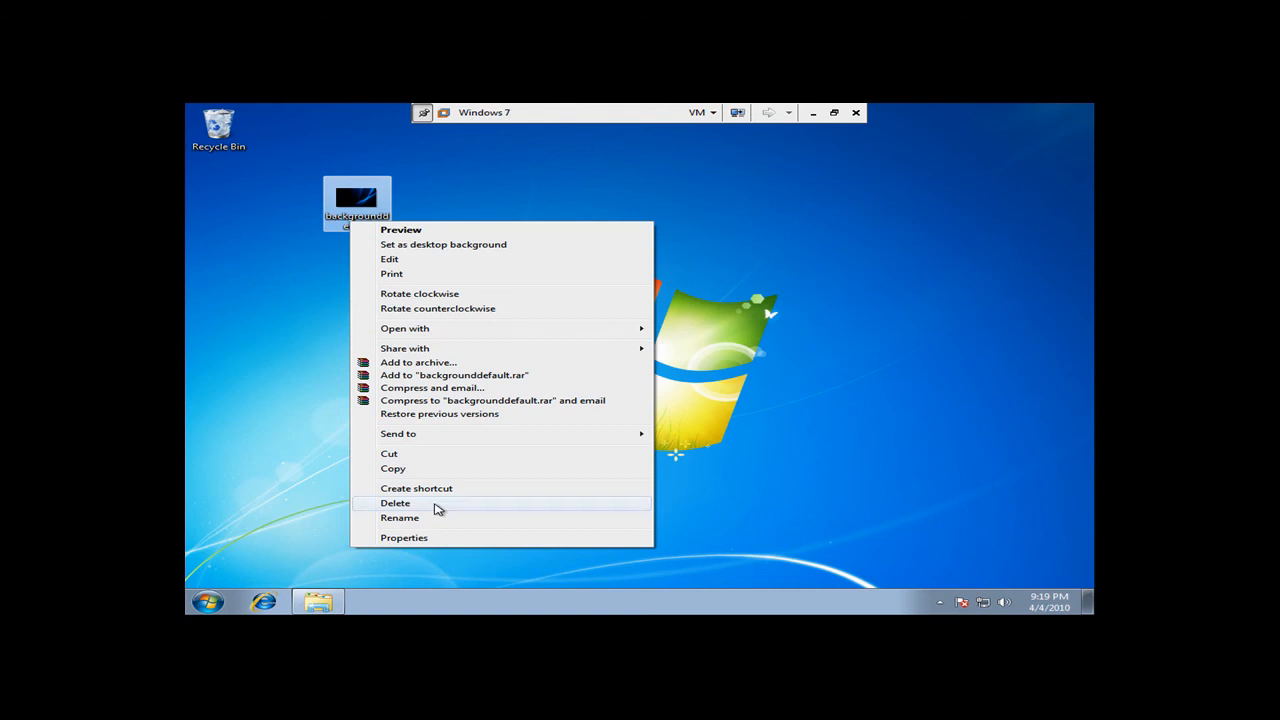
left_click(404, 537)
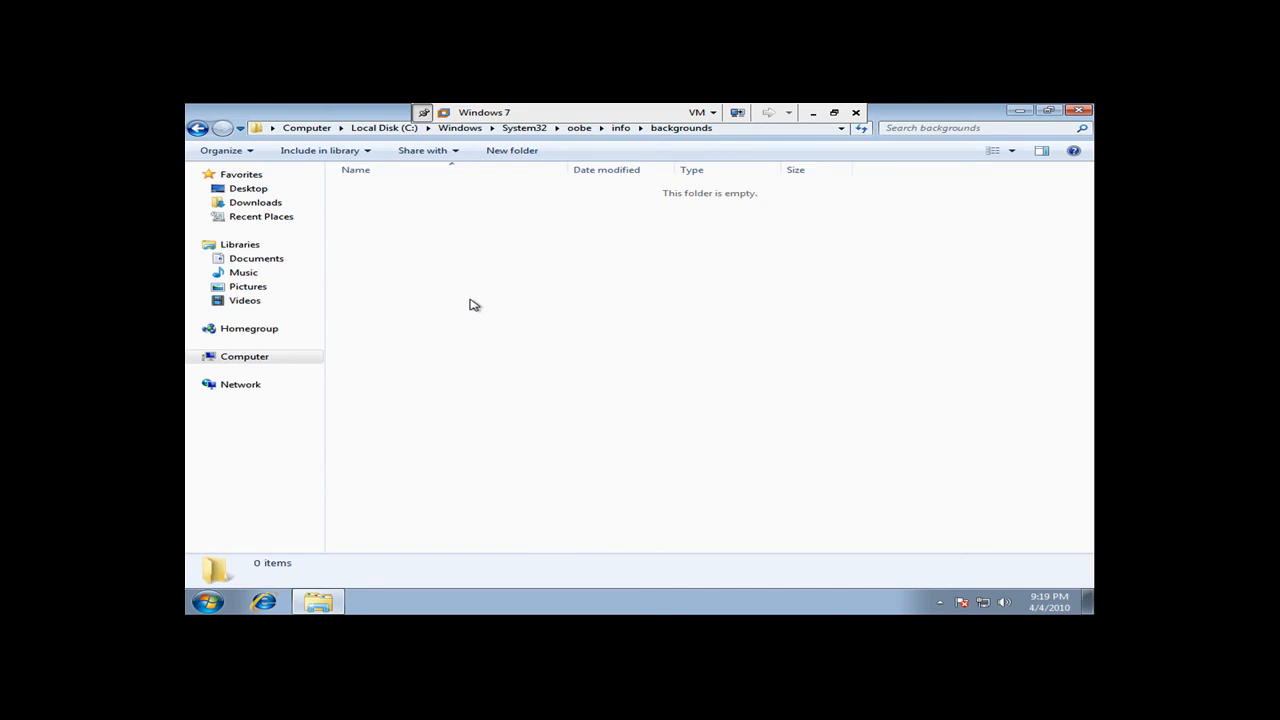
right_click(555, 350)
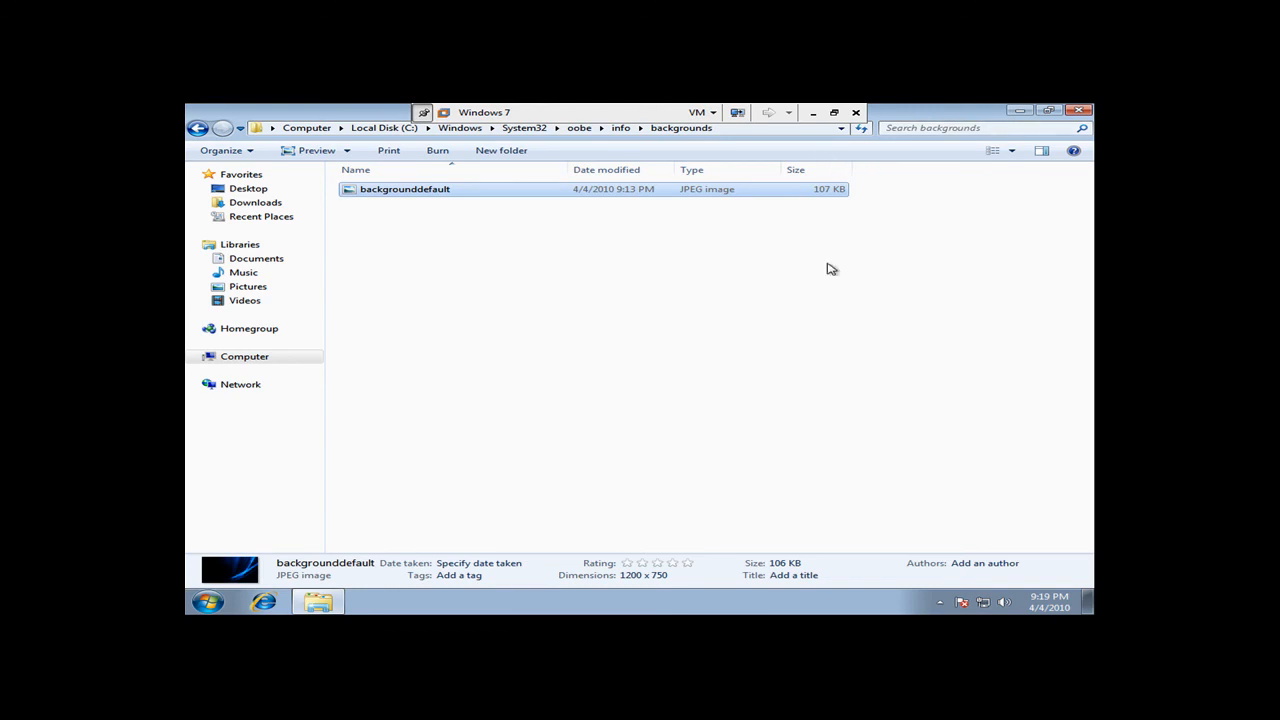
Lock the session from the Start menu to view the new logon background.
left_click(207, 601)
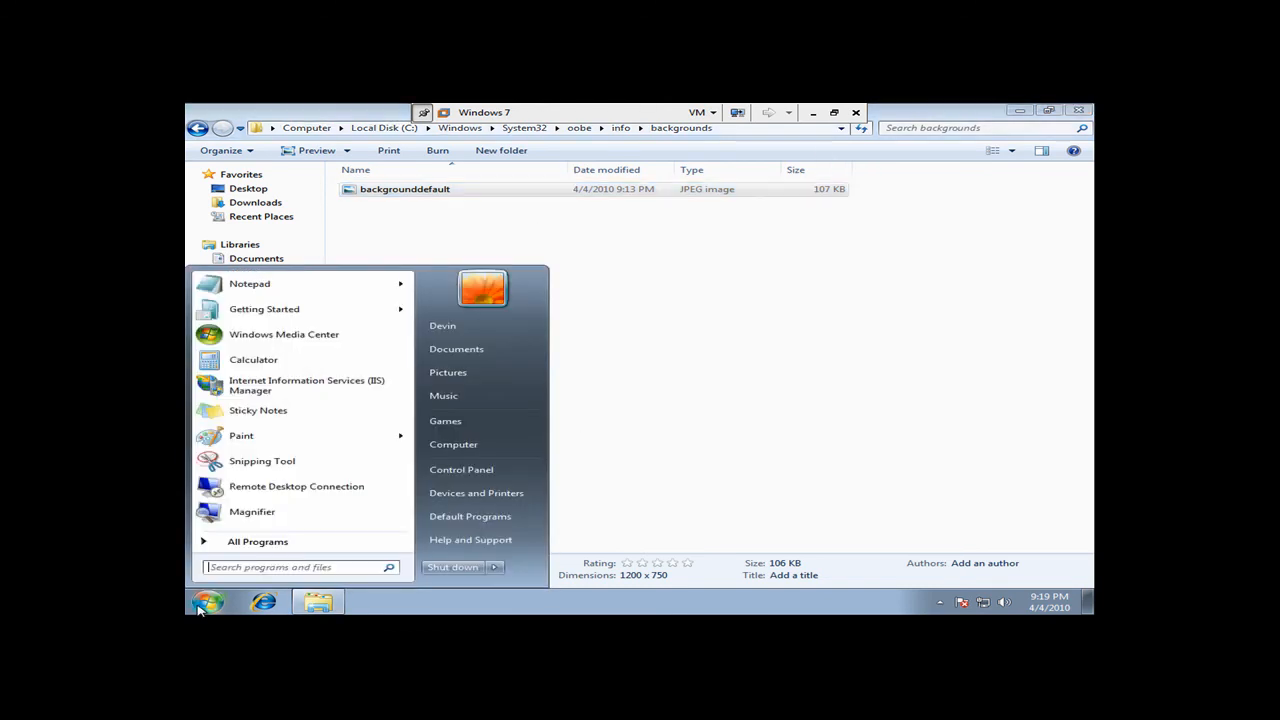
left_click(494, 567)
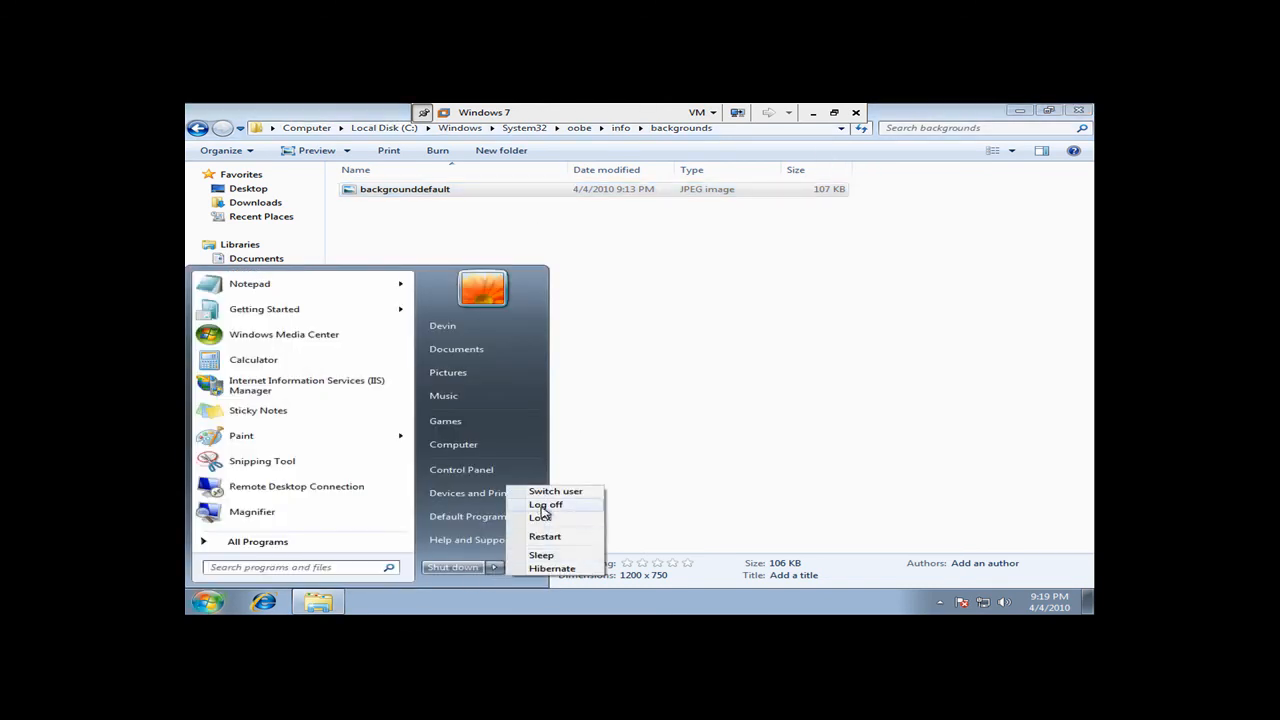
left_click(540, 517)
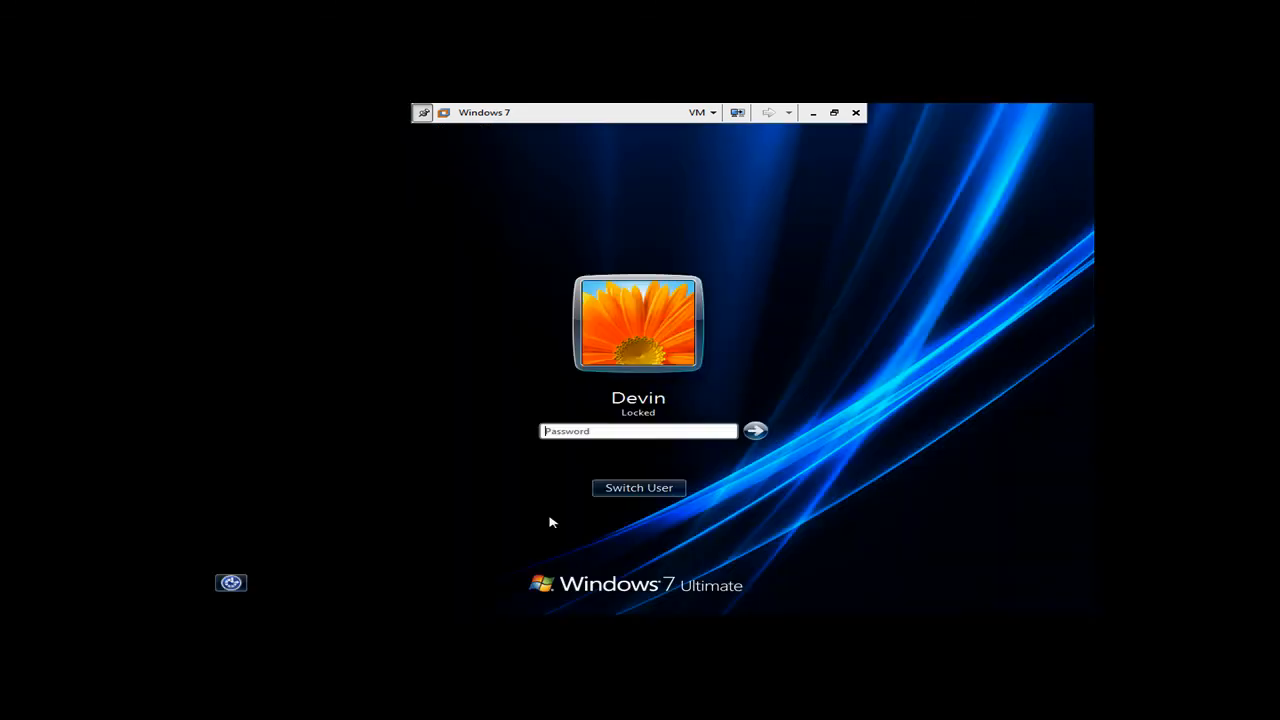